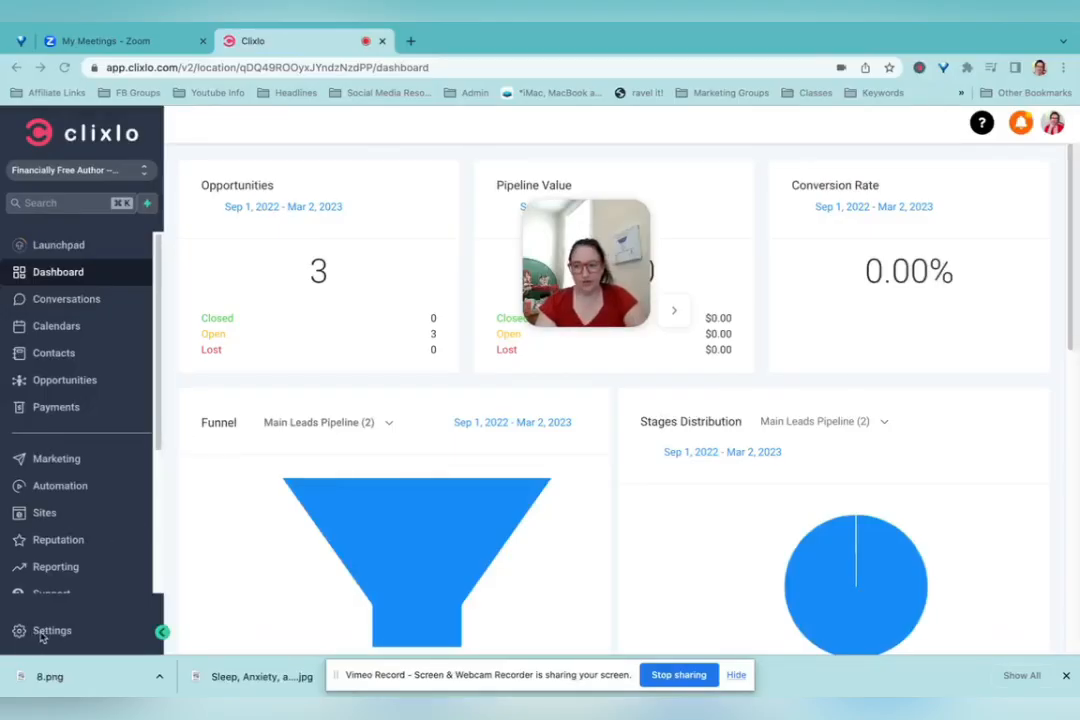
Step: Reach the Domains settings listing ruthmadisonbooks.com and financiallyfreeauthor.com
{"action": "left_click", "coordinate": [52, 630]}
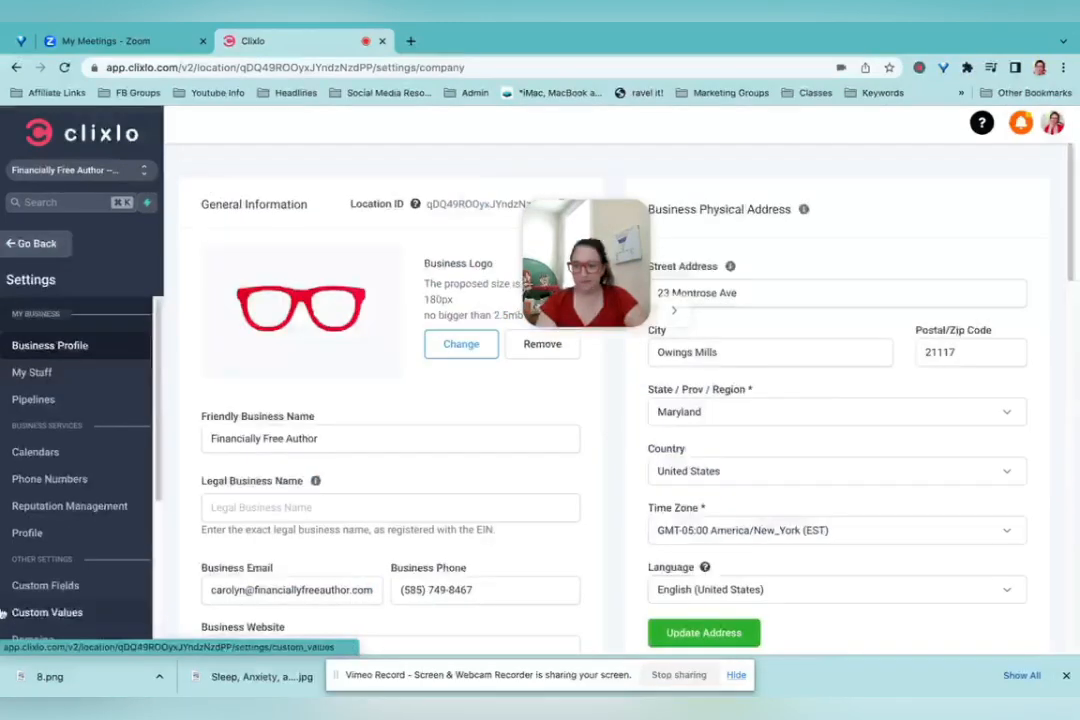
{"action": "scroll", "scroll_direction": "down", "scroll_amount": 3}
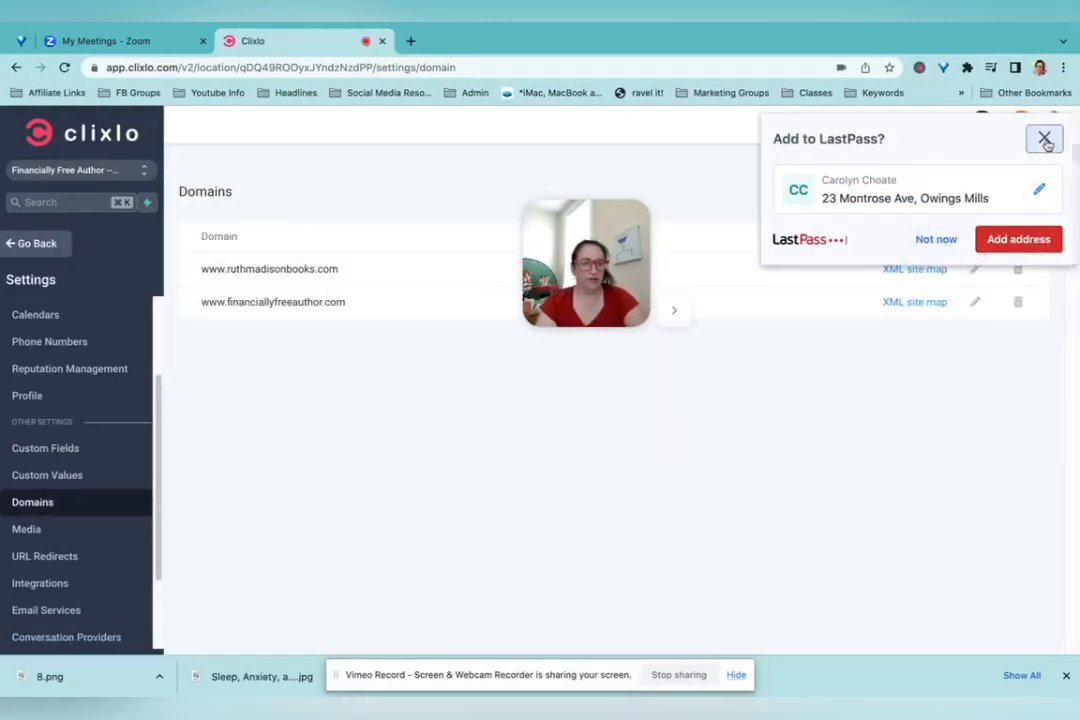
Step: Dismiss the LastPass 'Add to LastPass?' prompt over the Domains list
{"action": "left_click", "coordinate": [1044, 138]}
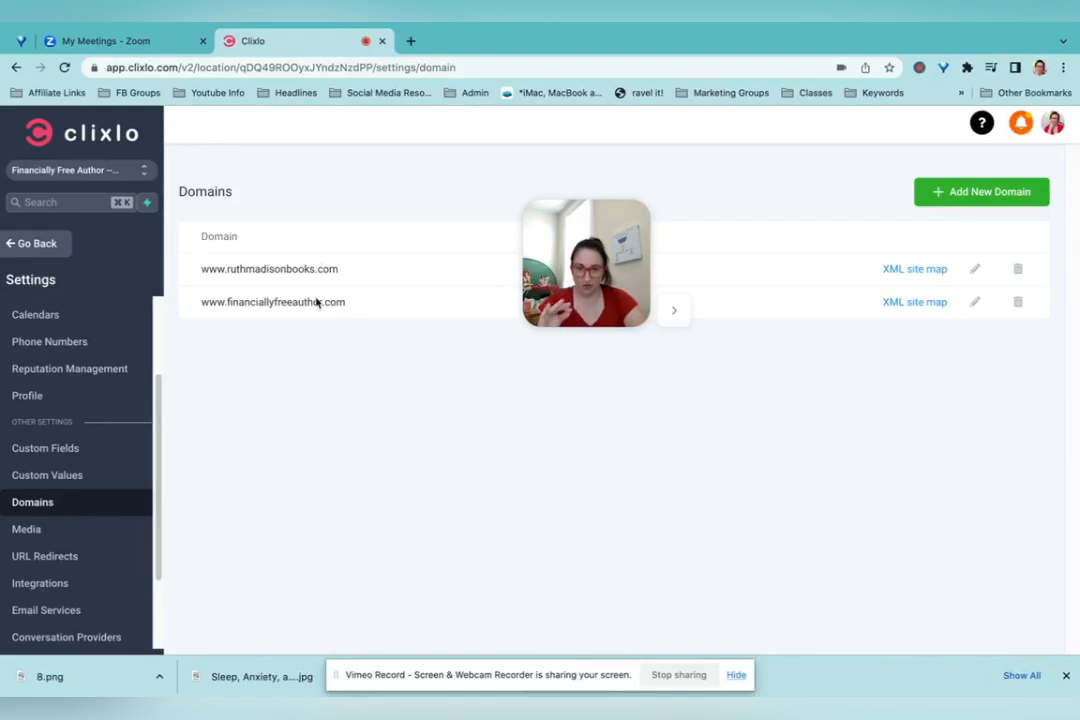
{"action": "mouse_move", "coordinate": [392, 390]}
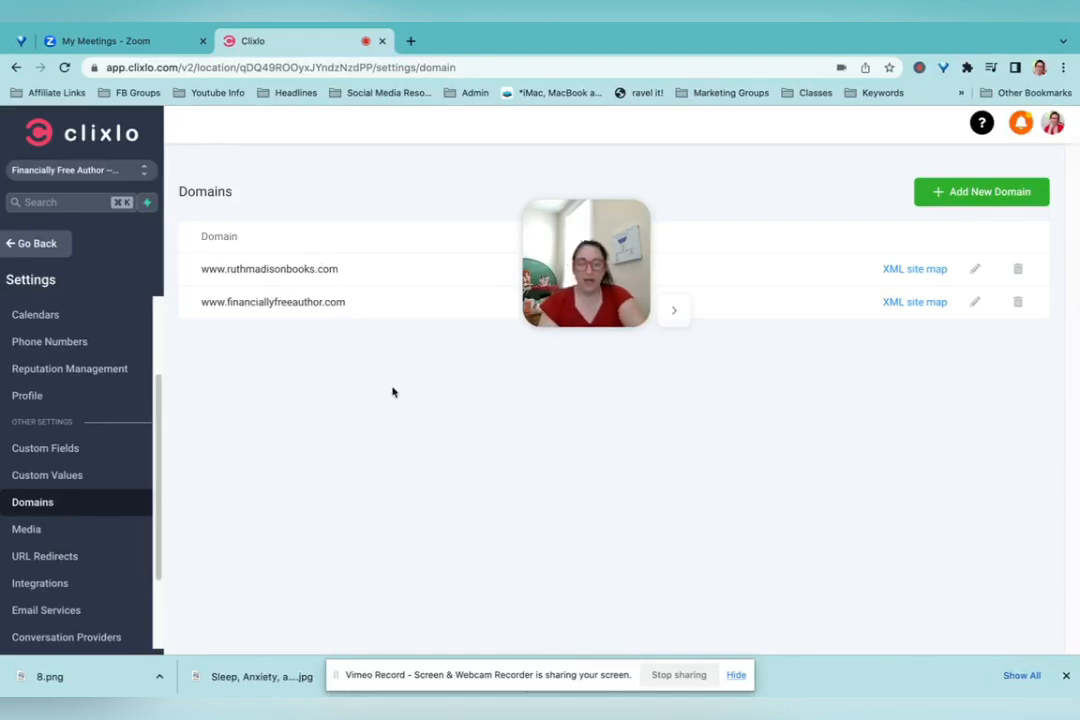
{"action": "mouse_move", "coordinate": [364, 404]}
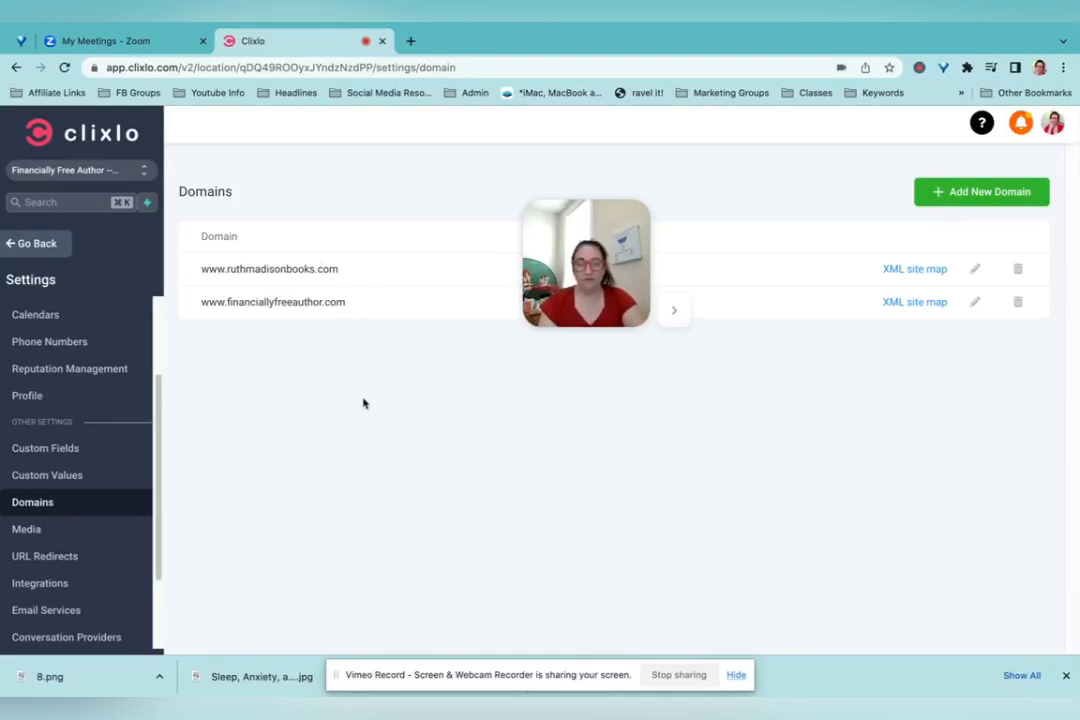
{"action": "mouse_move", "coordinate": [352, 388]}
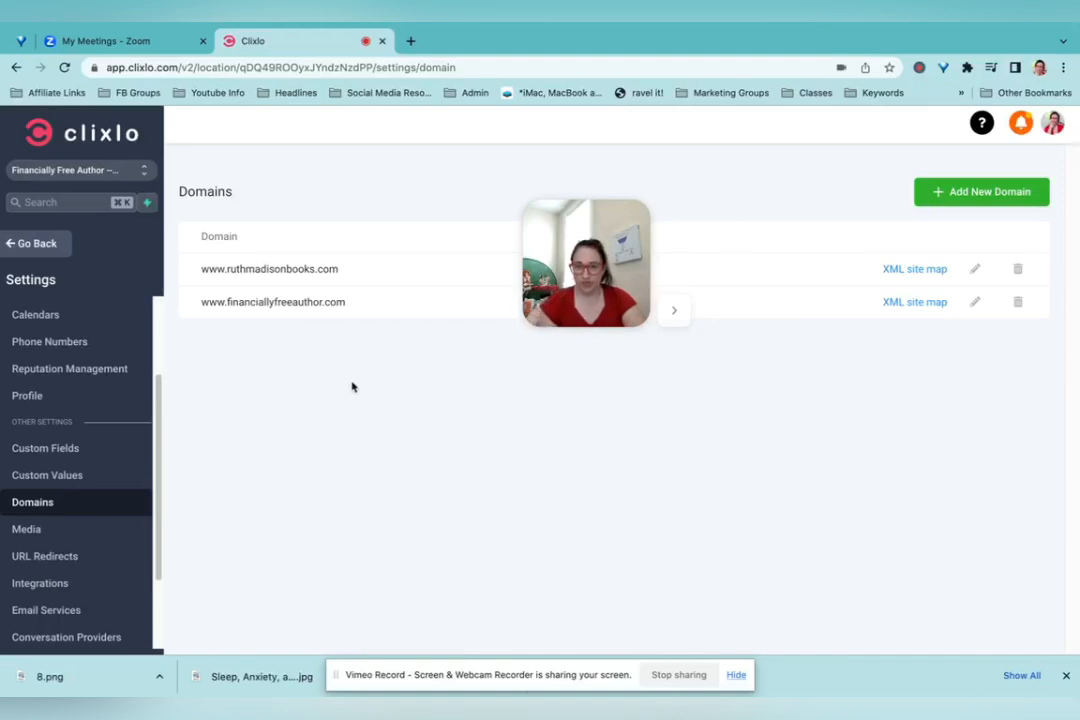
{"action": "mouse_move", "coordinate": [304, 378]}
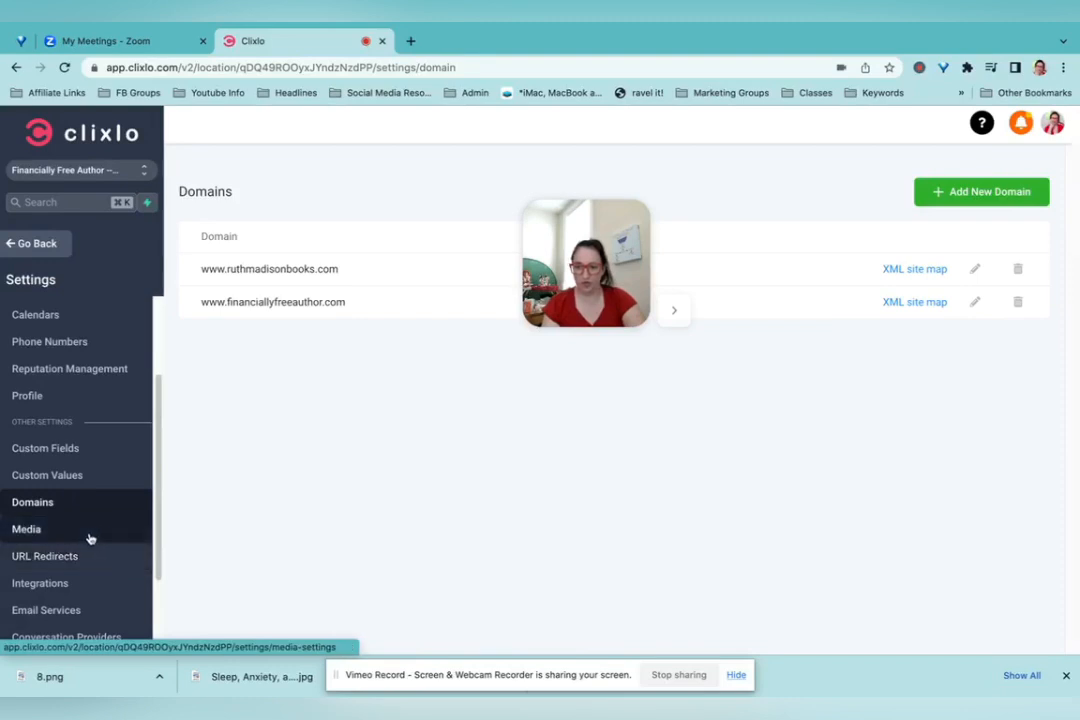
Step: View the connected Google, Facebook/Instagram and QuickBooks integrations, then the Payments integrations
{"action": "left_click", "coordinate": [40, 584]}
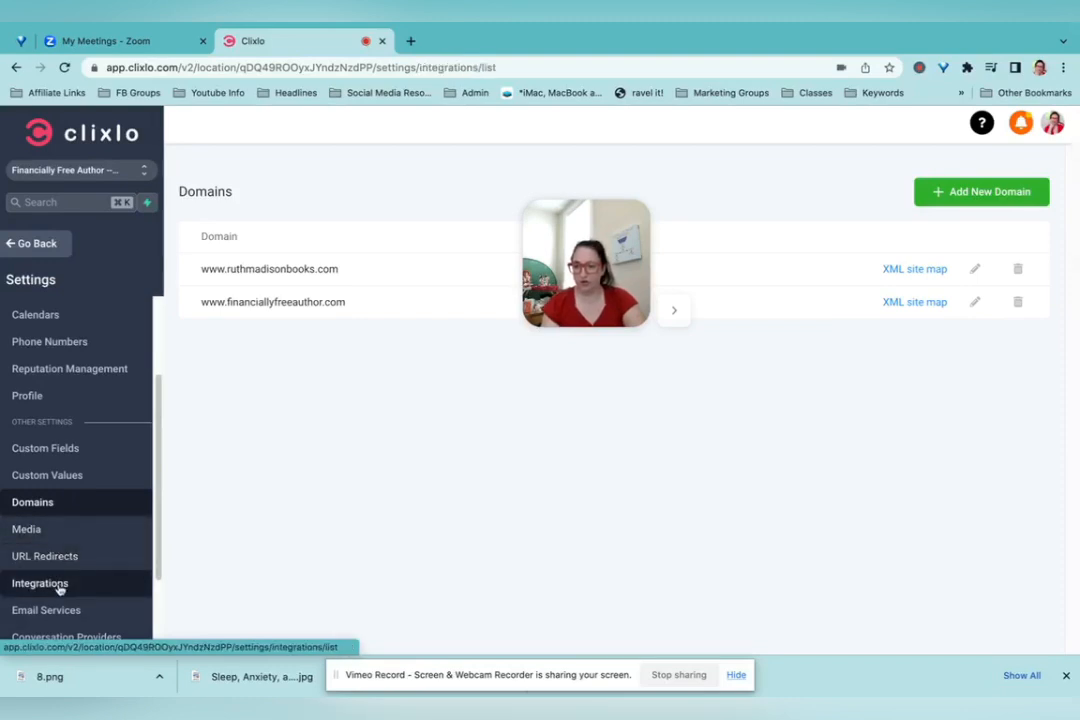
{"action": "left_click", "coordinate": [40, 584]}
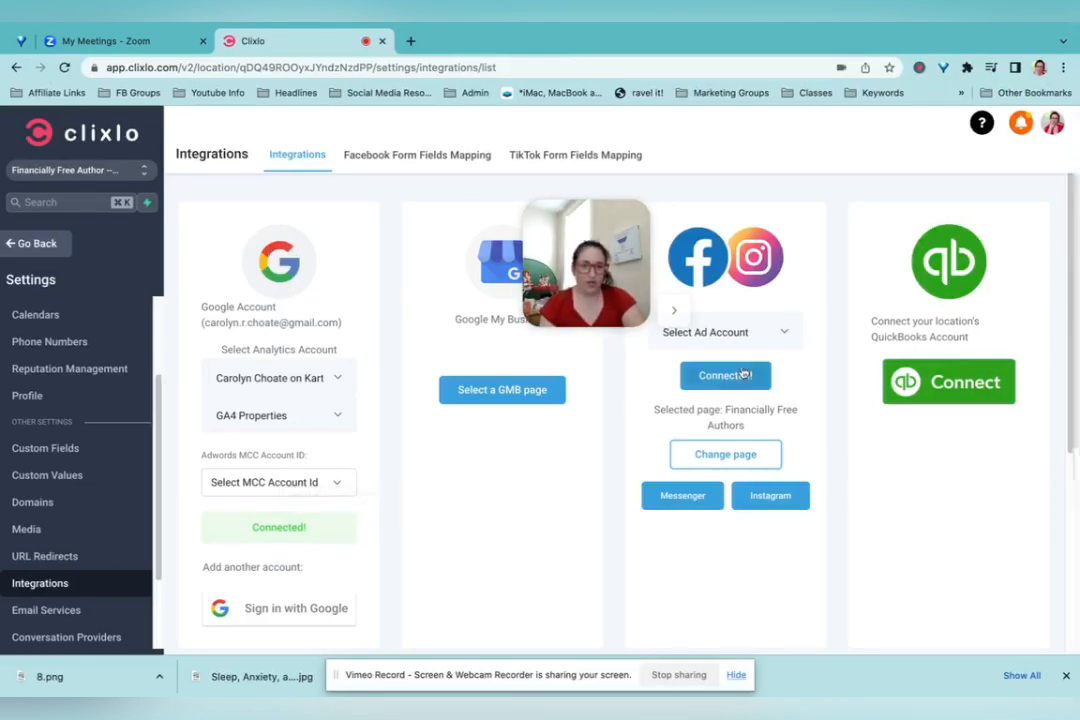
{"action": "left_click", "coordinate": [724, 376]}
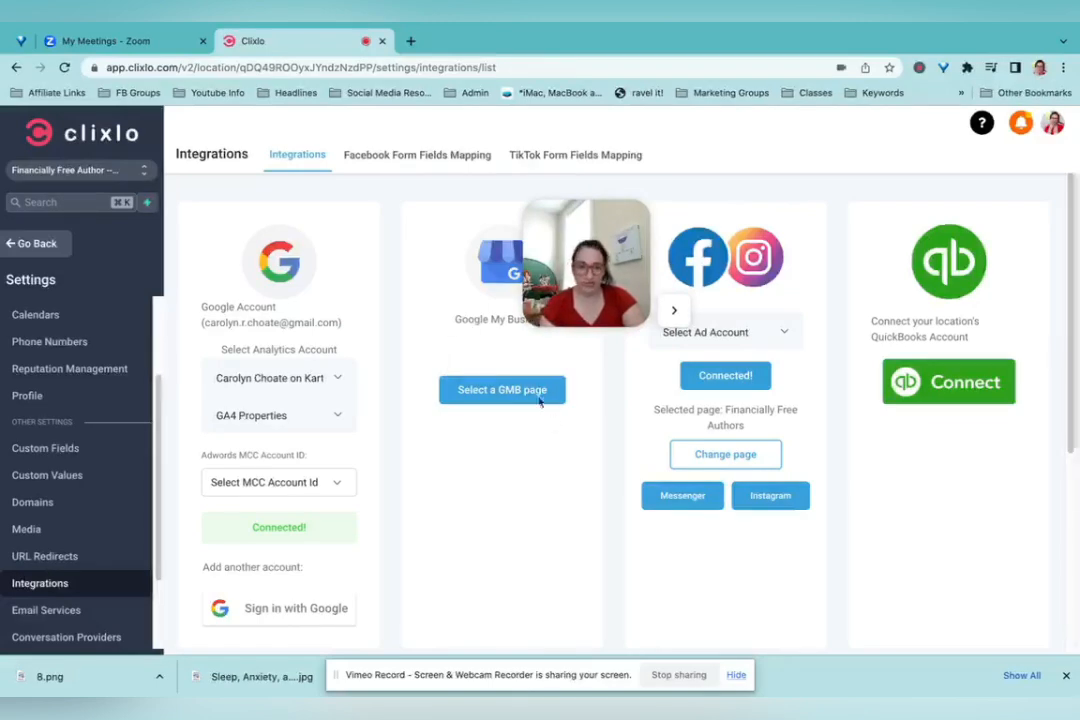
{"action": "scroll", "scroll_direction": "down", "scroll_amount": 3}
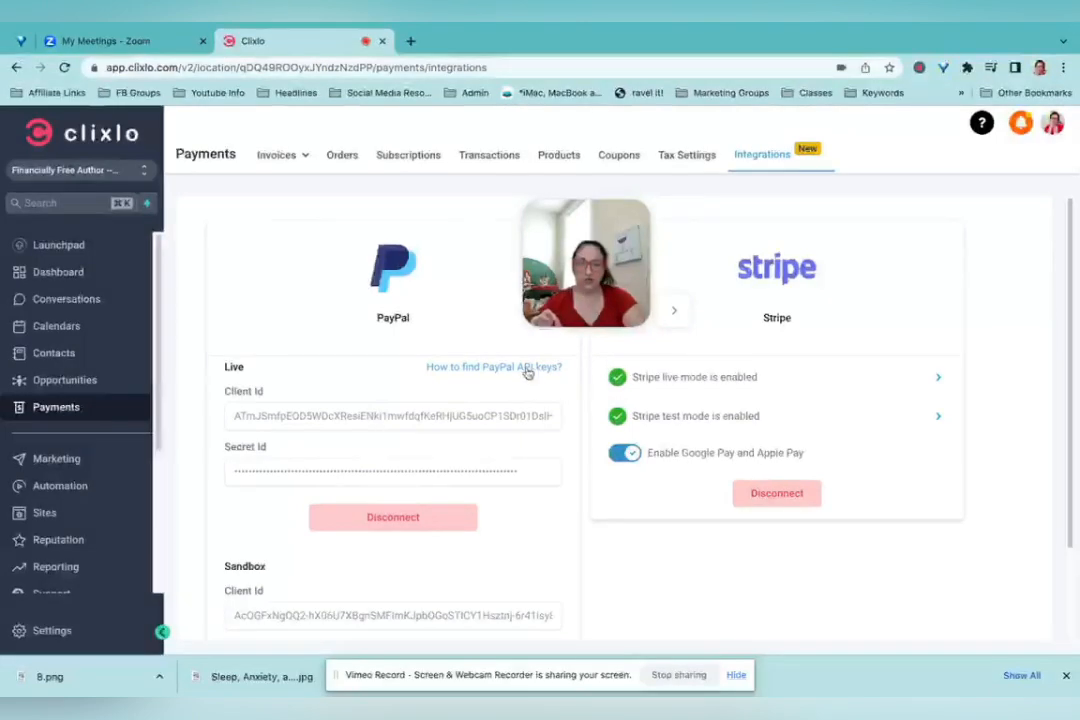
{"action": "mouse_move", "coordinate": [490, 388]}
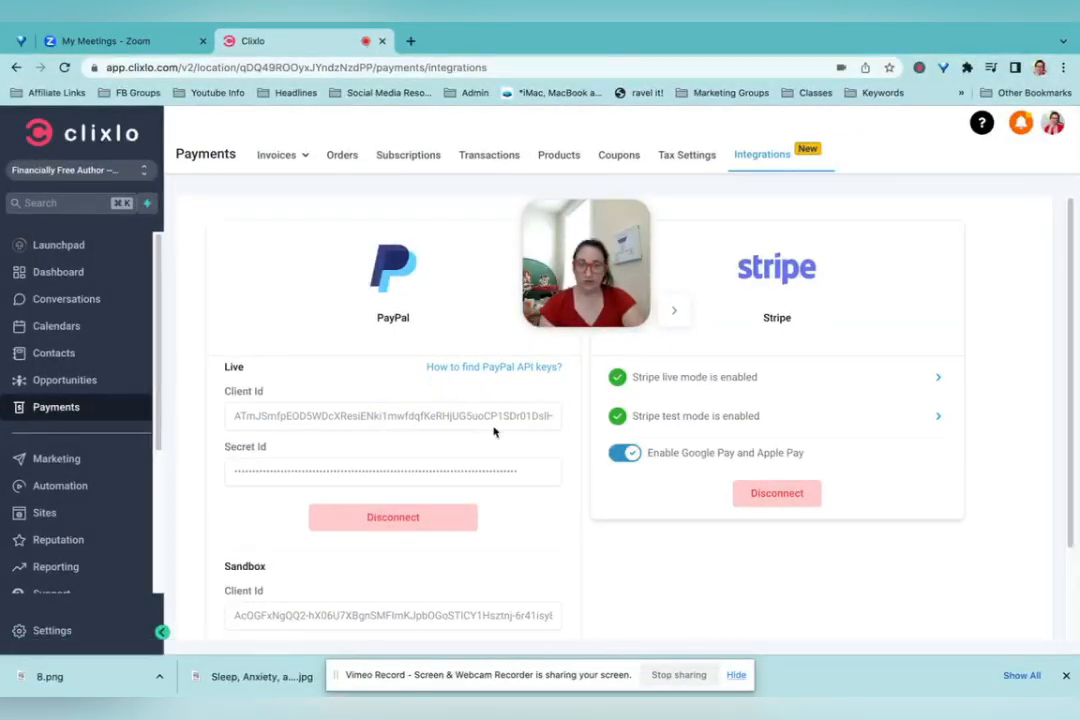
{"action": "mouse_move", "coordinate": [380, 388]}
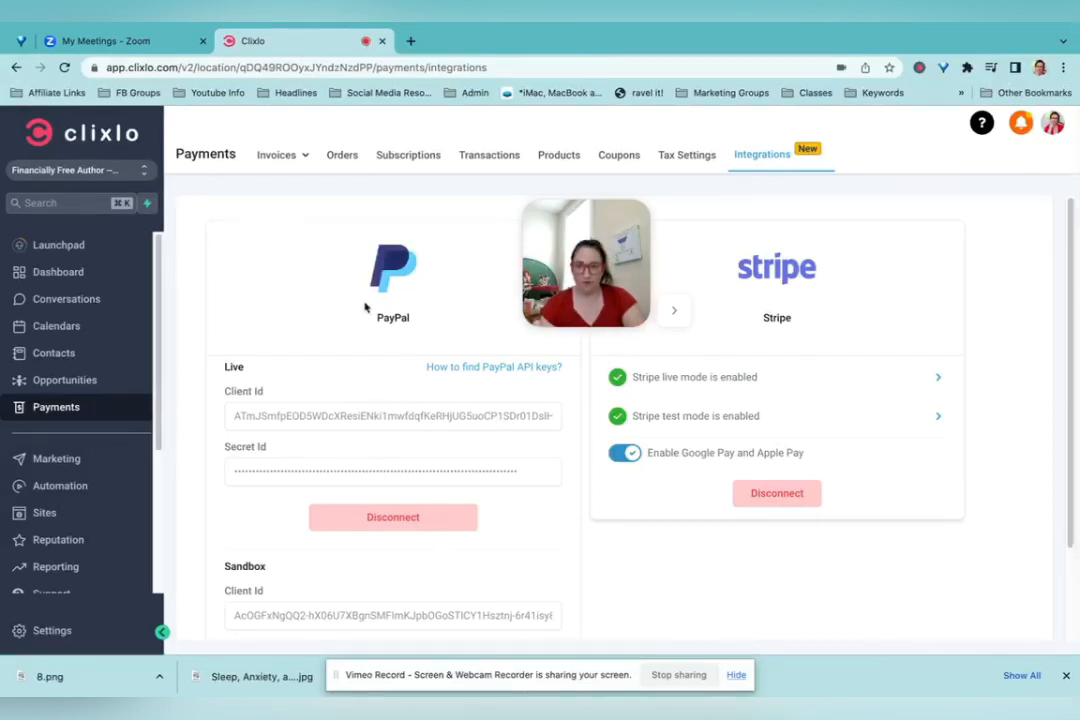
{"action": "mouse_move", "coordinate": [156, 516]}
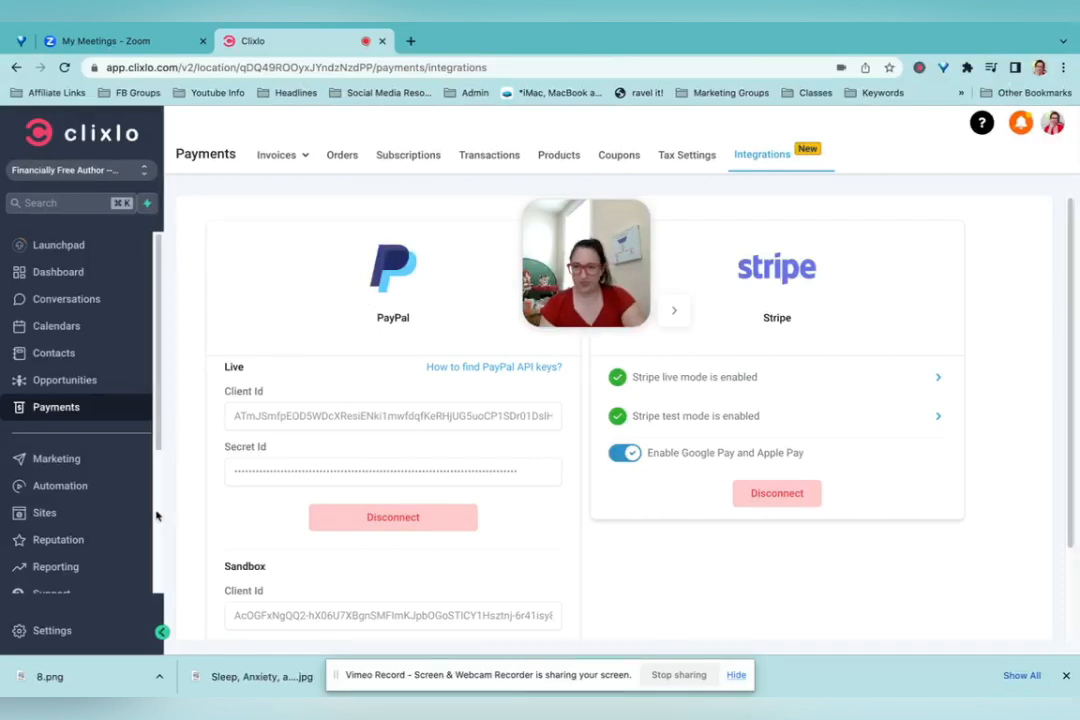
Step: Scroll the Payments integrations to show PayPal and Stripe both connected
{"action": "scroll", "scroll_direction": "down", "scroll_amount": 3}
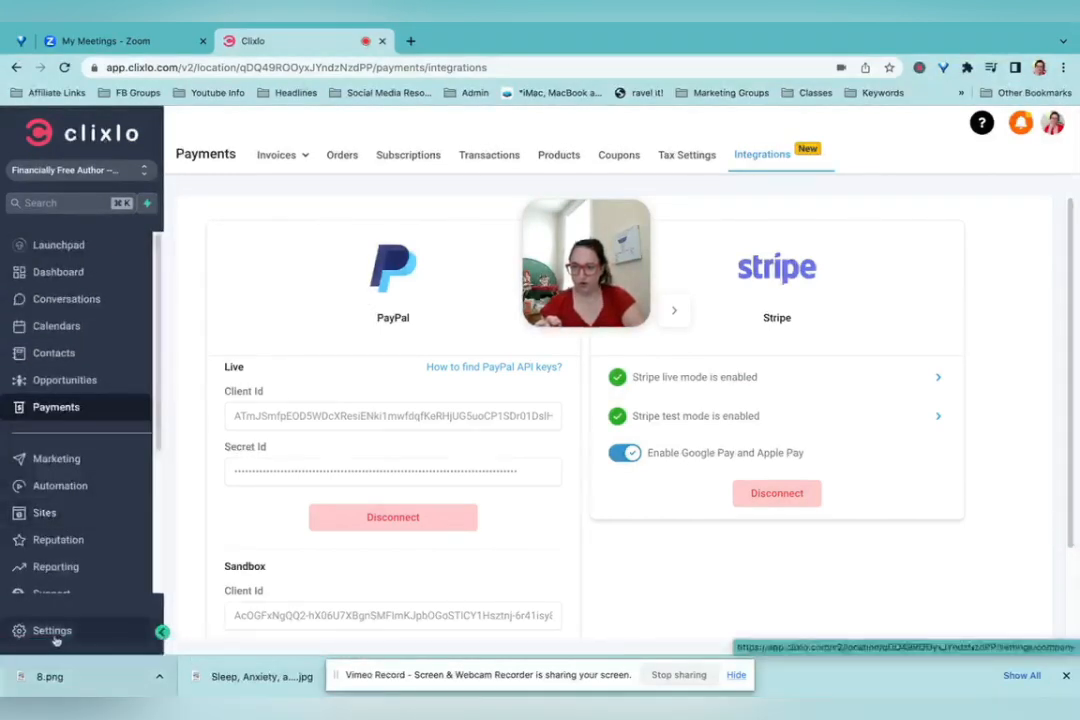
Step: Return to Settings and view Email Services with SendGrid as the default provider
{"action": "left_click", "coordinate": [52, 630]}
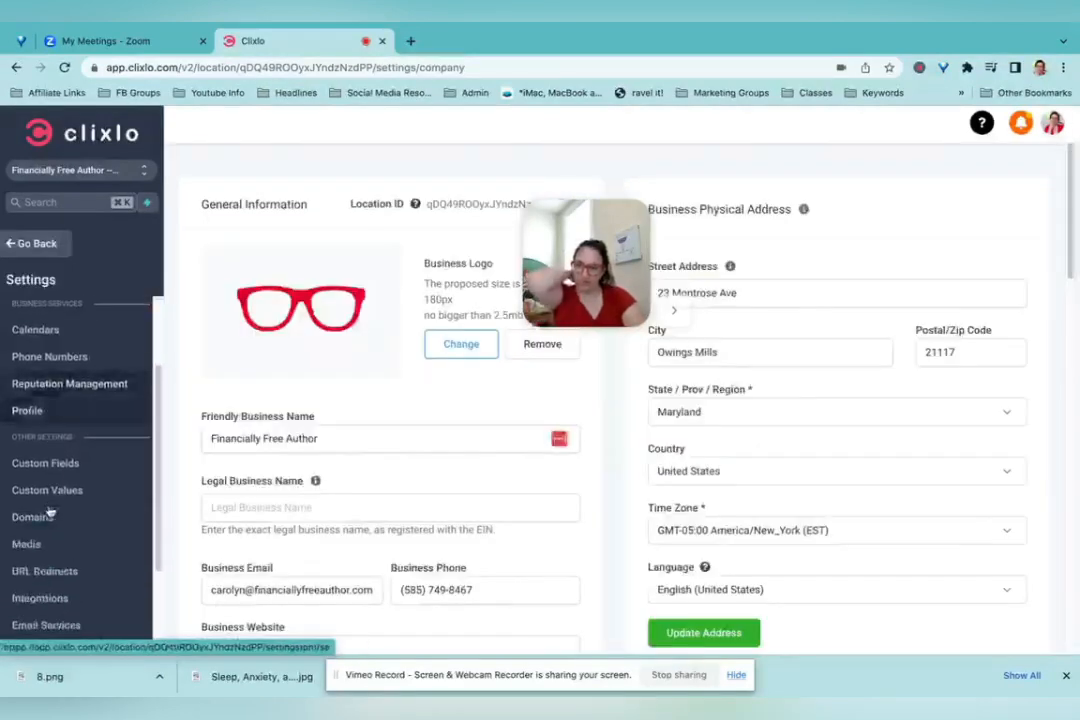
{"action": "left_click", "coordinate": [44, 564]}
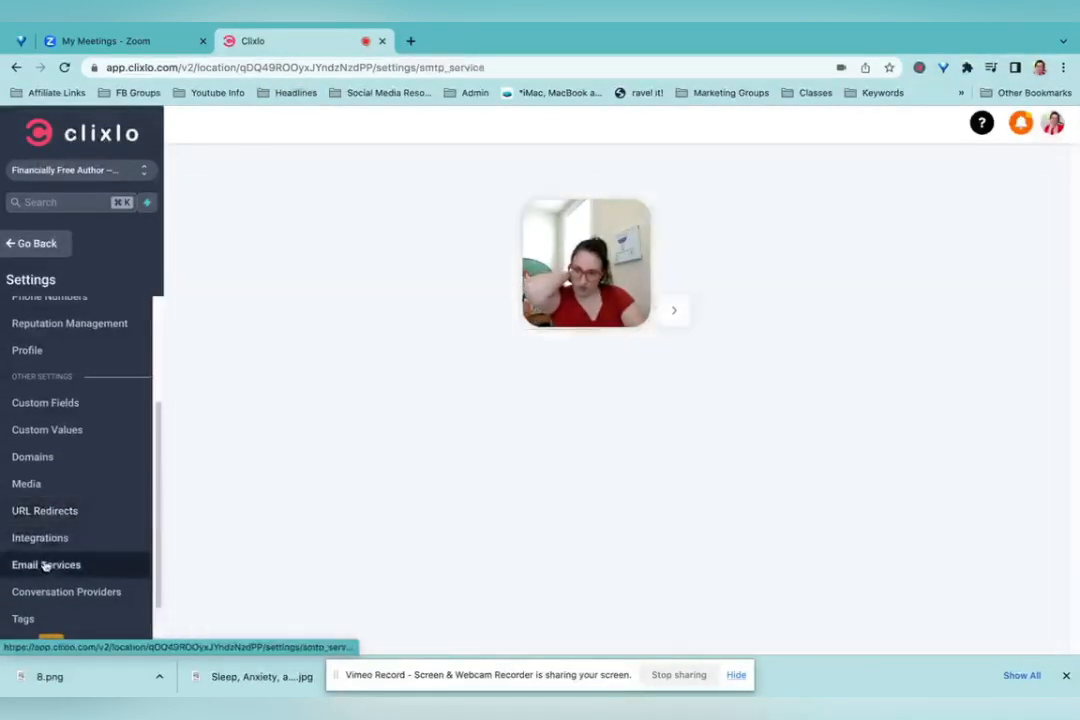
{"action": "left_click", "coordinate": [44, 564]}
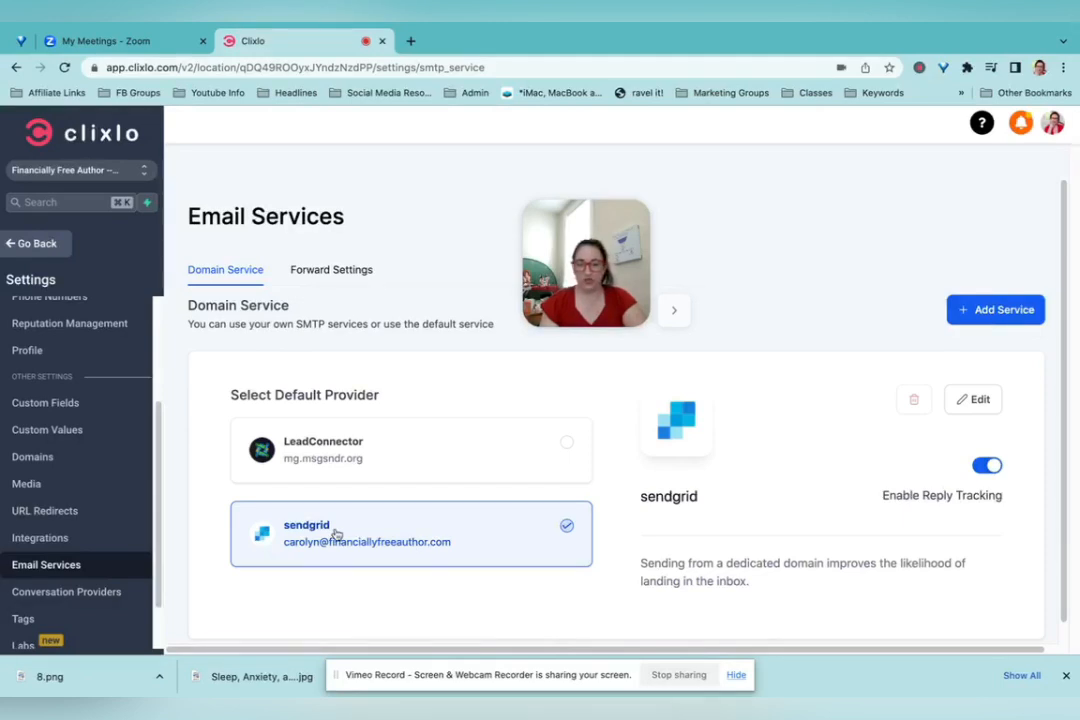
{"action": "mouse_move", "coordinate": [436, 512]}
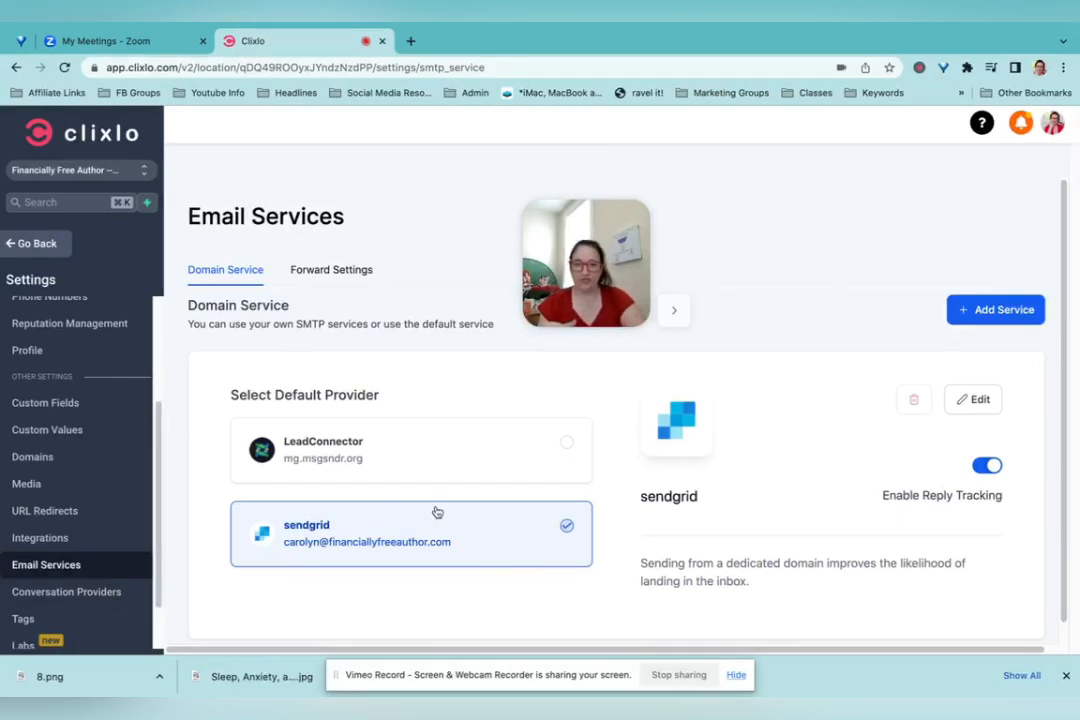
{"action": "left_click", "coordinate": [996, 308]}
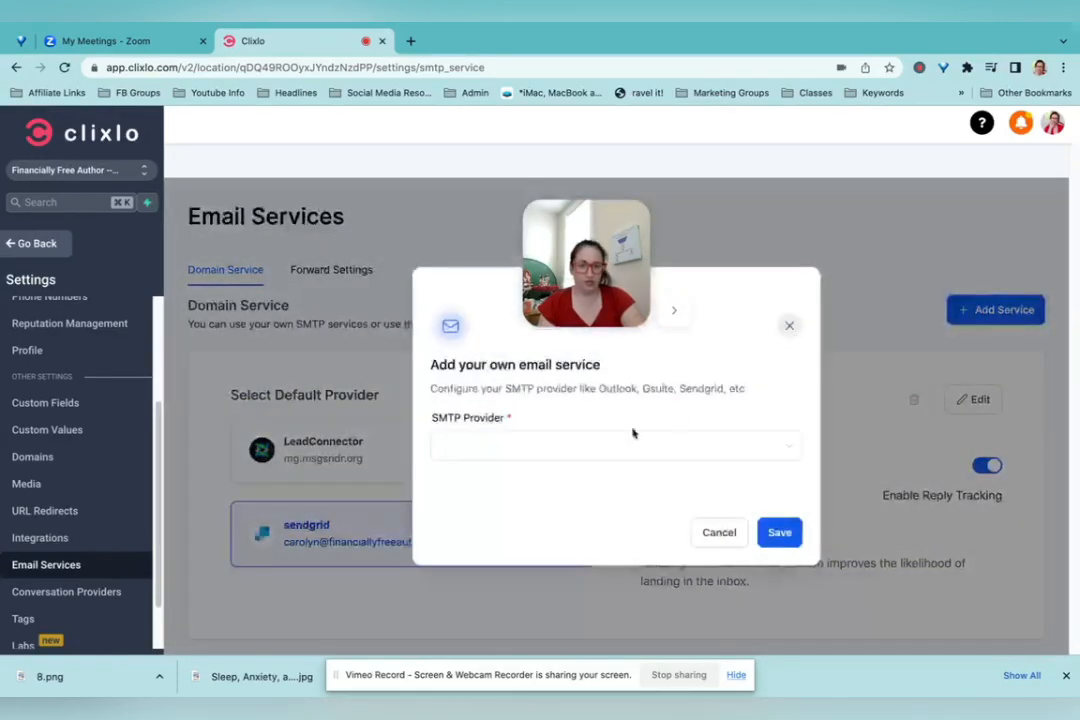
{"action": "left_click", "coordinate": [614, 444]}
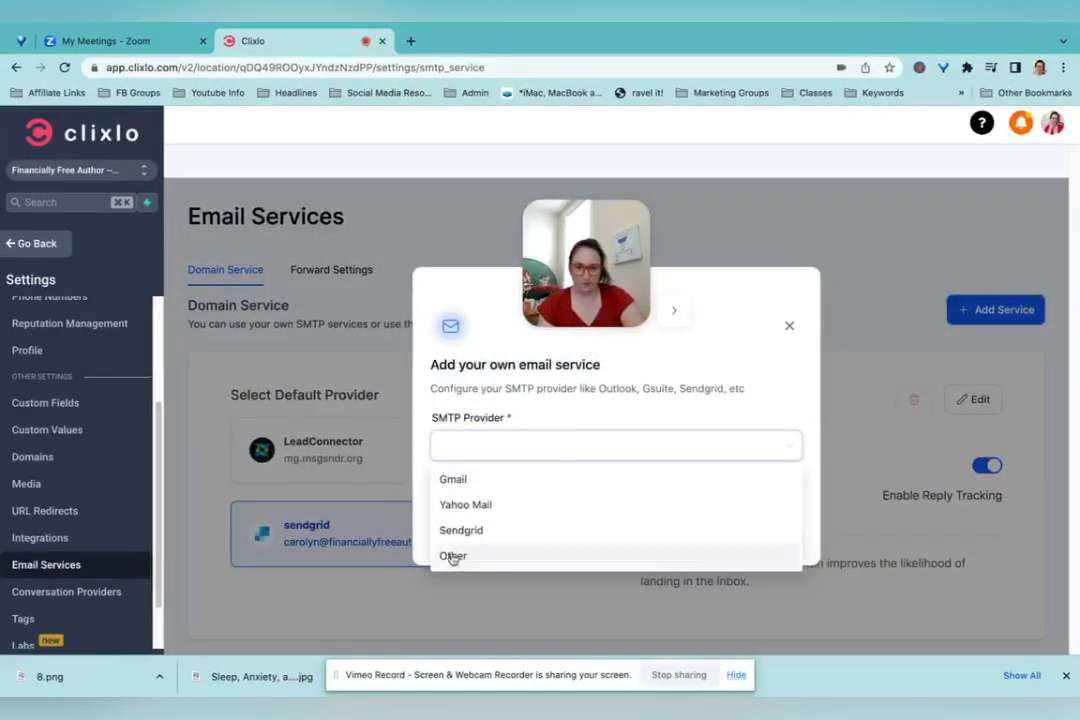
{"action": "left_click", "coordinate": [452, 556]}
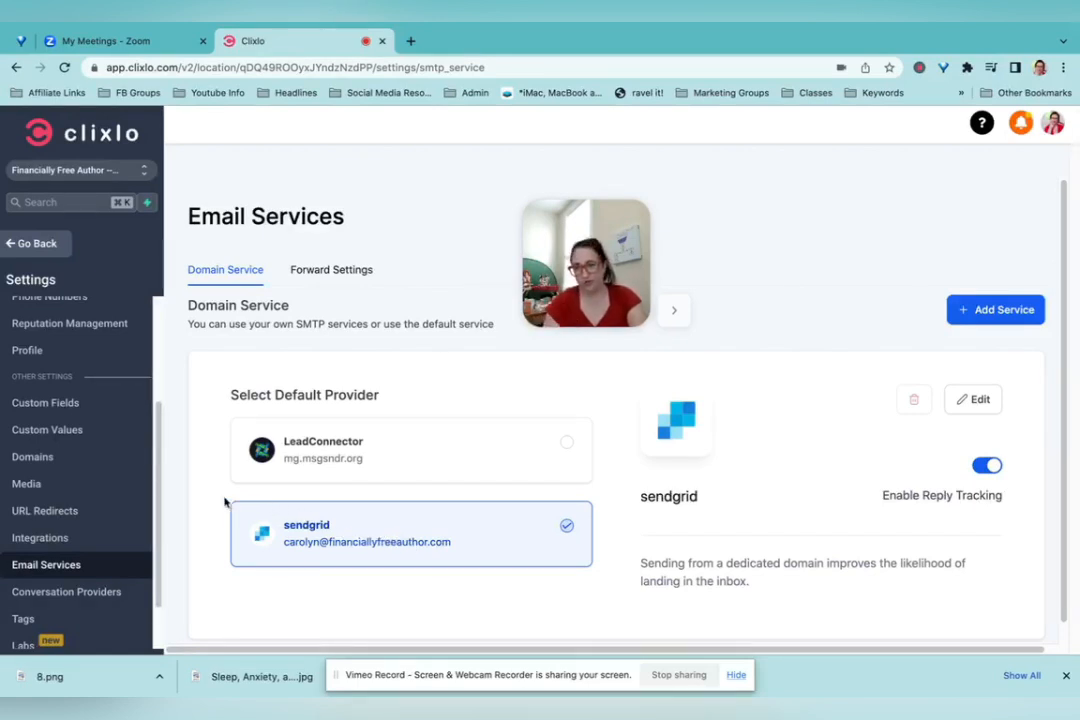
{"action": "mouse_move", "coordinate": [40, 538]}
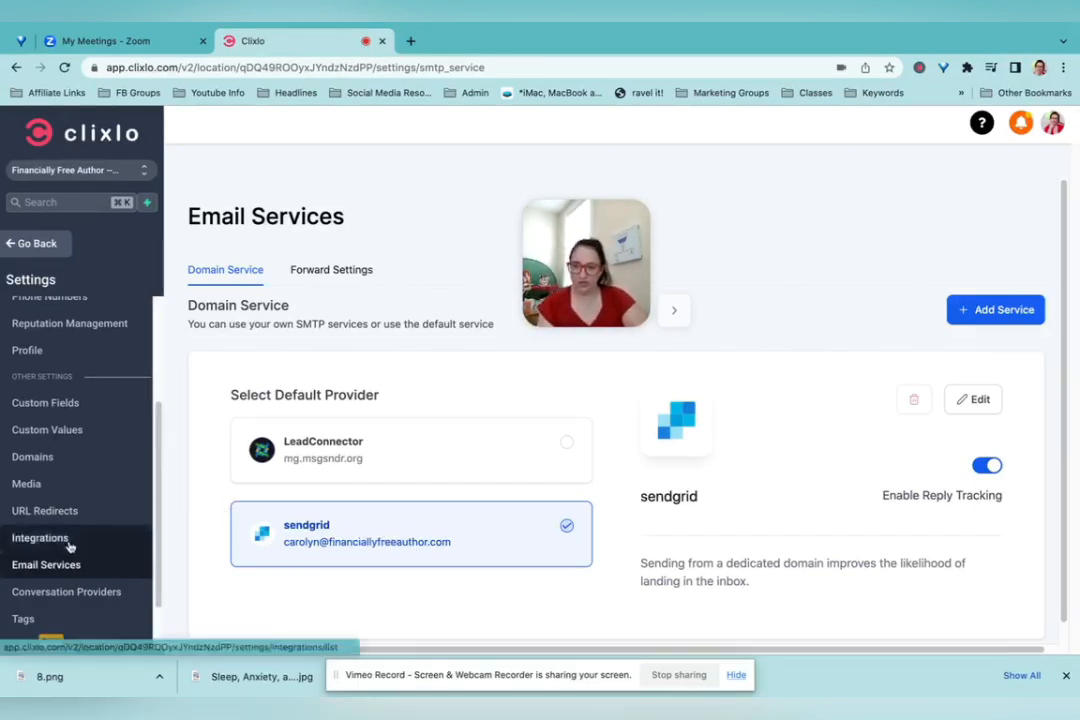